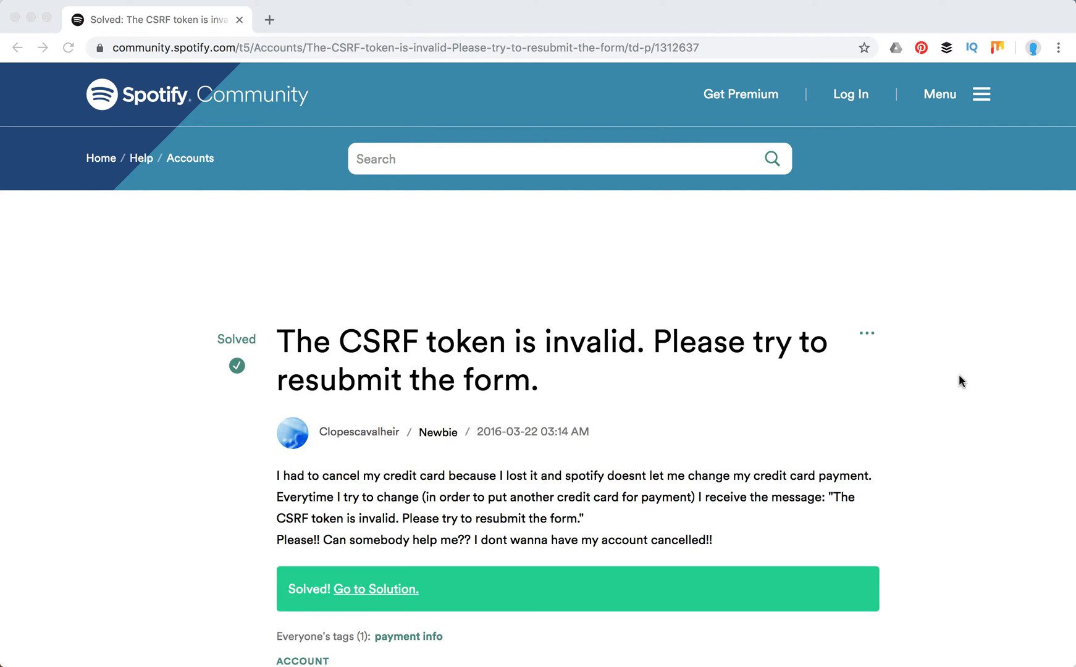
pyautogui.moveTo(371, 354)
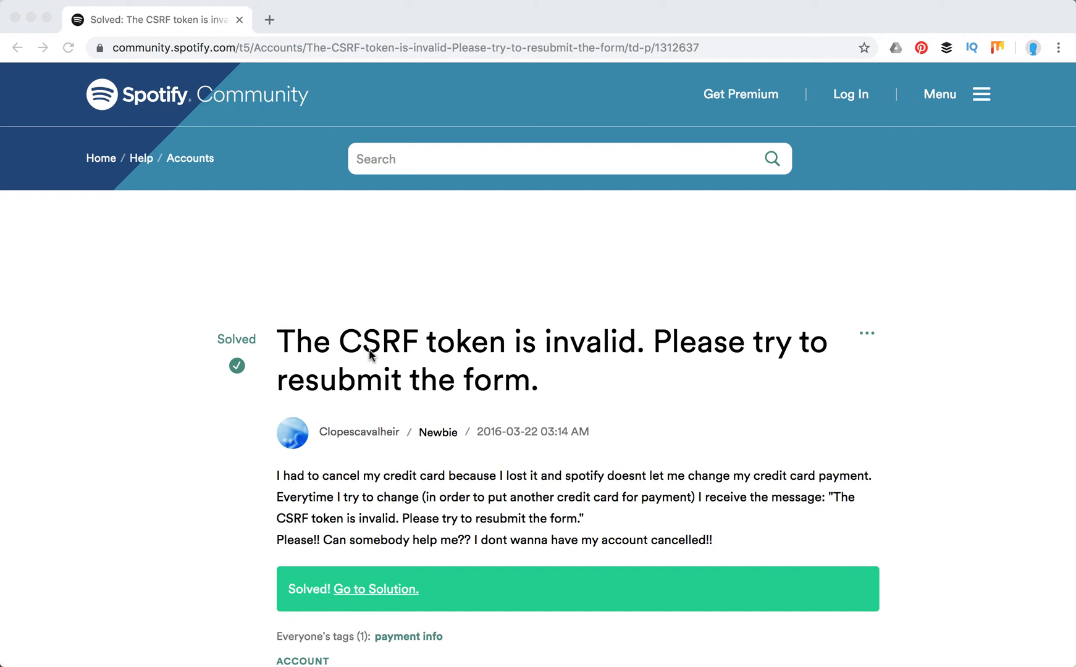
pyautogui.moveTo(540, 364)
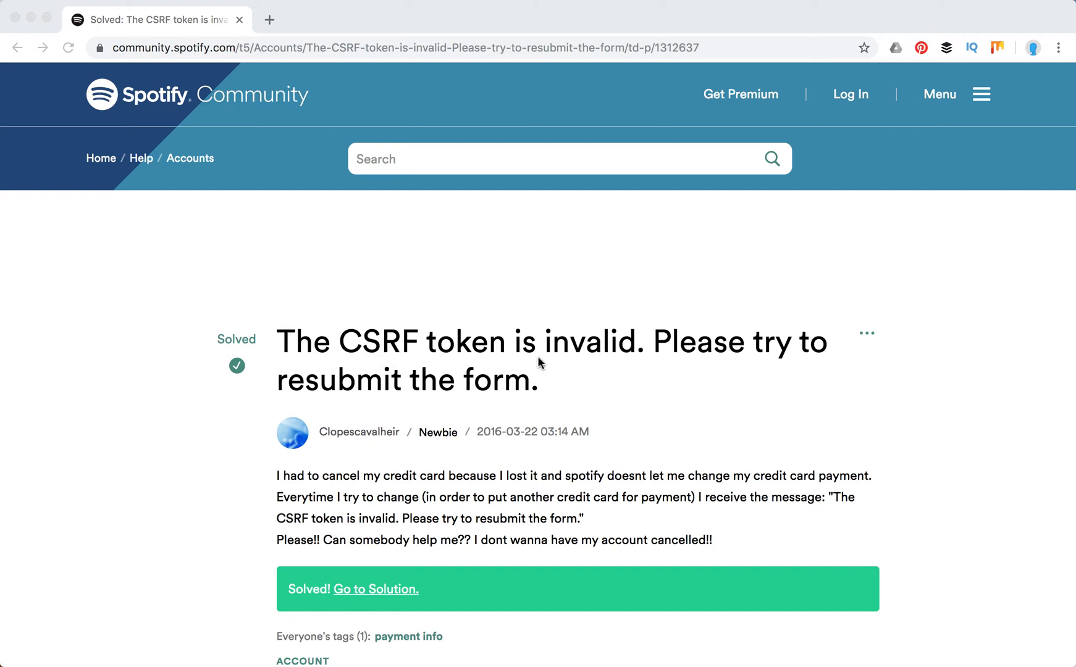
# Step: Scroll to the accepted solution and highlight the advice to clear browser cookies
pyautogui.scroll(-3)
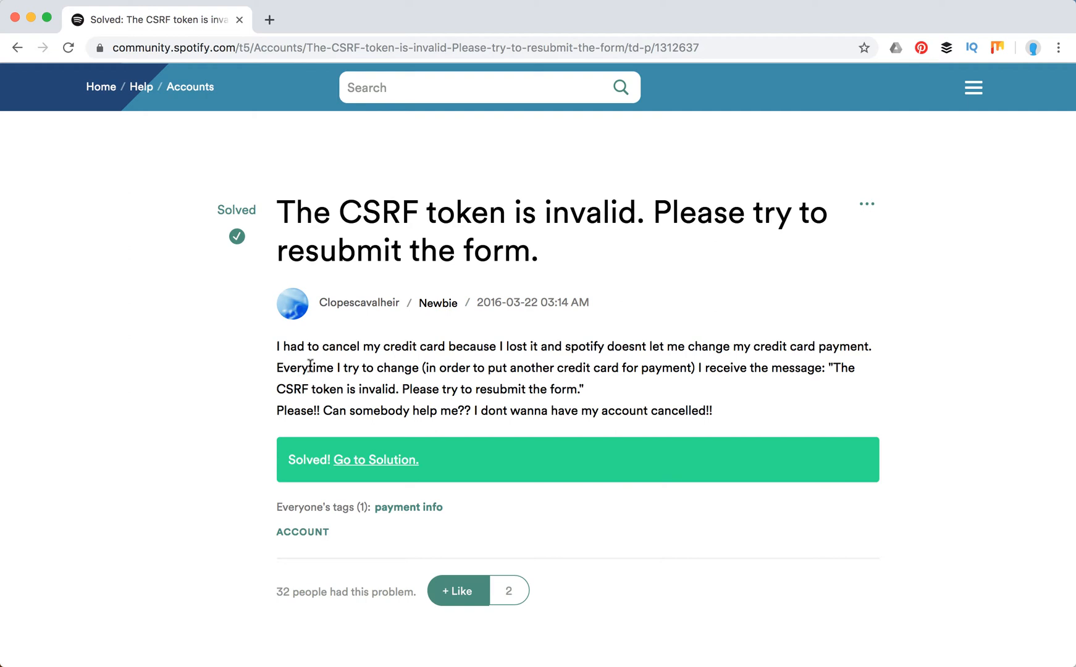
pyautogui.moveTo(729, 354)
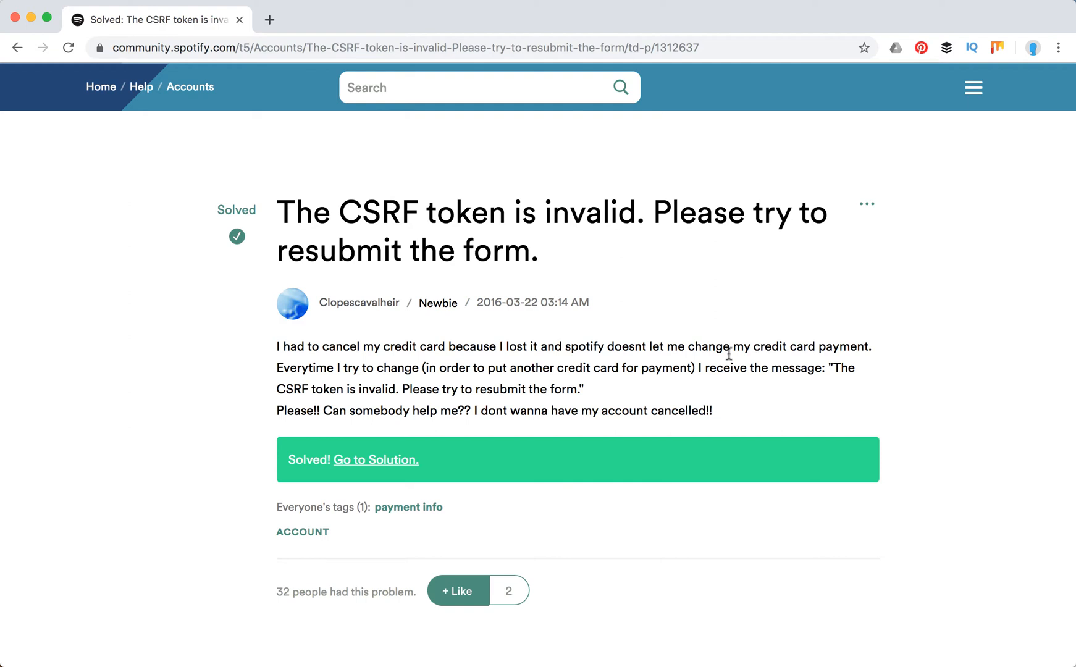
pyautogui.scroll(-3)
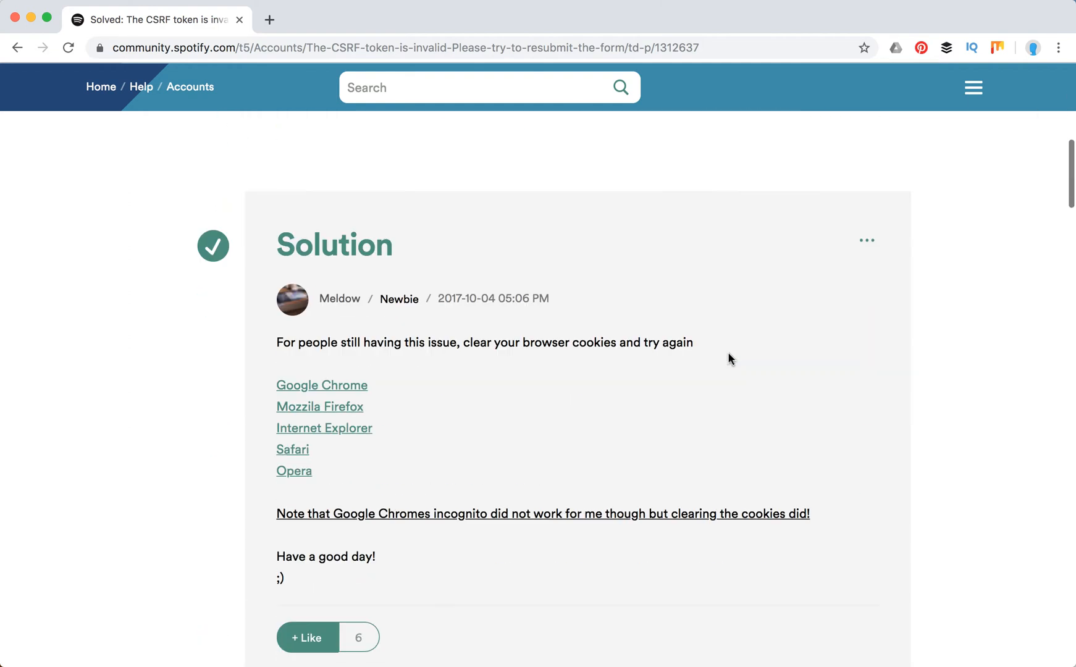
pyautogui.scroll(-3)
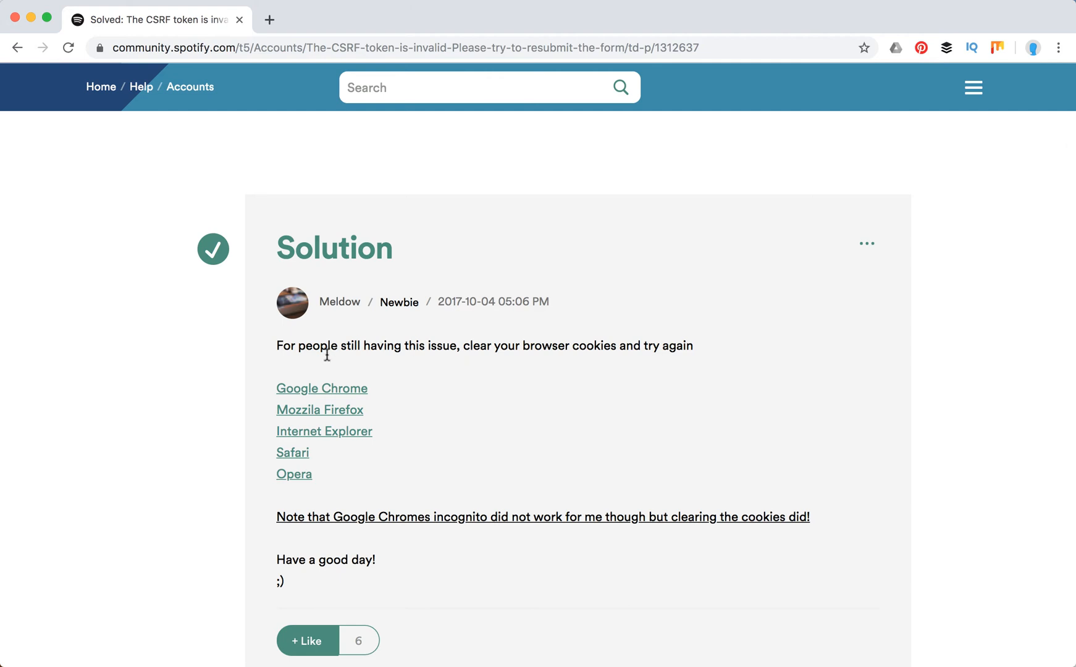
pyautogui.moveTo(329, 346); pyautogui.dragTo(648, 346)
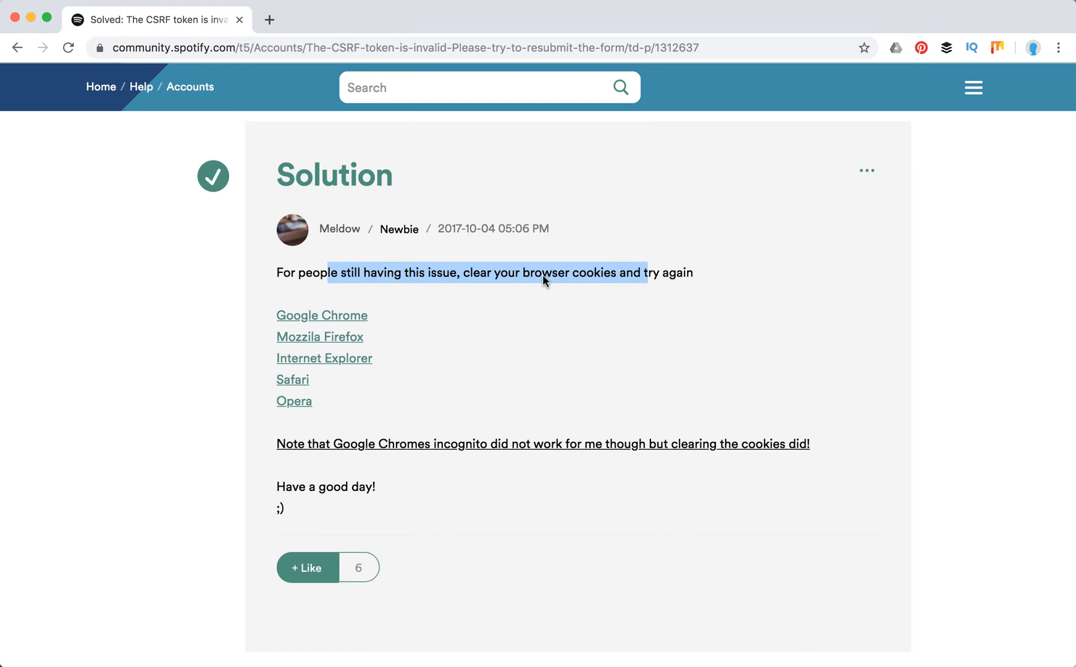
pyautogui.scroll(-3)
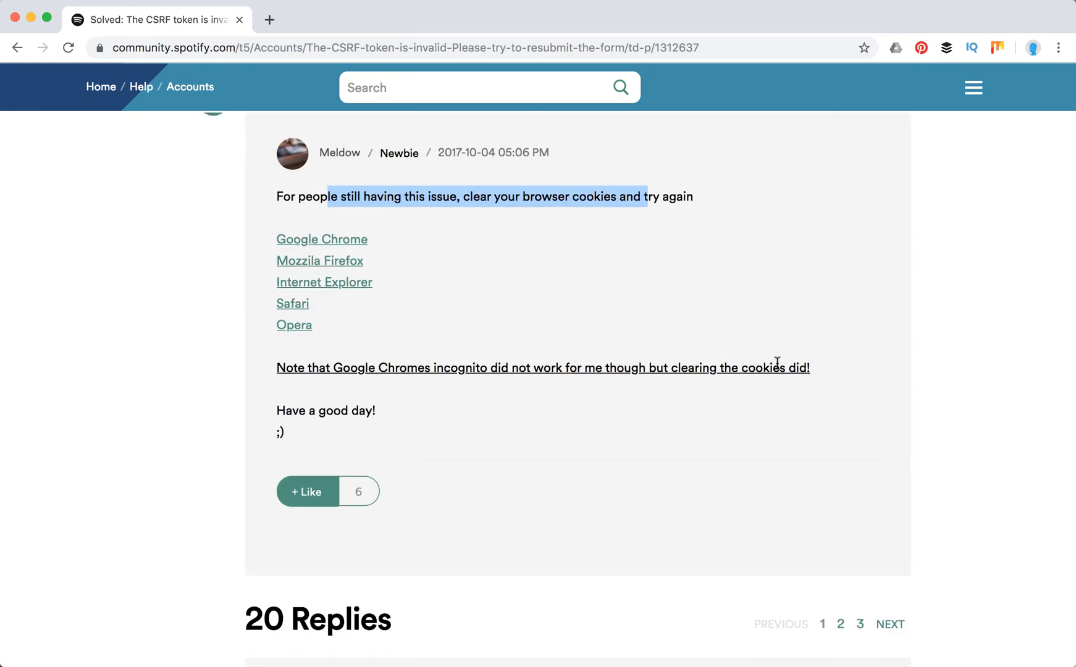
pyautogui.moveTo(269, 21)
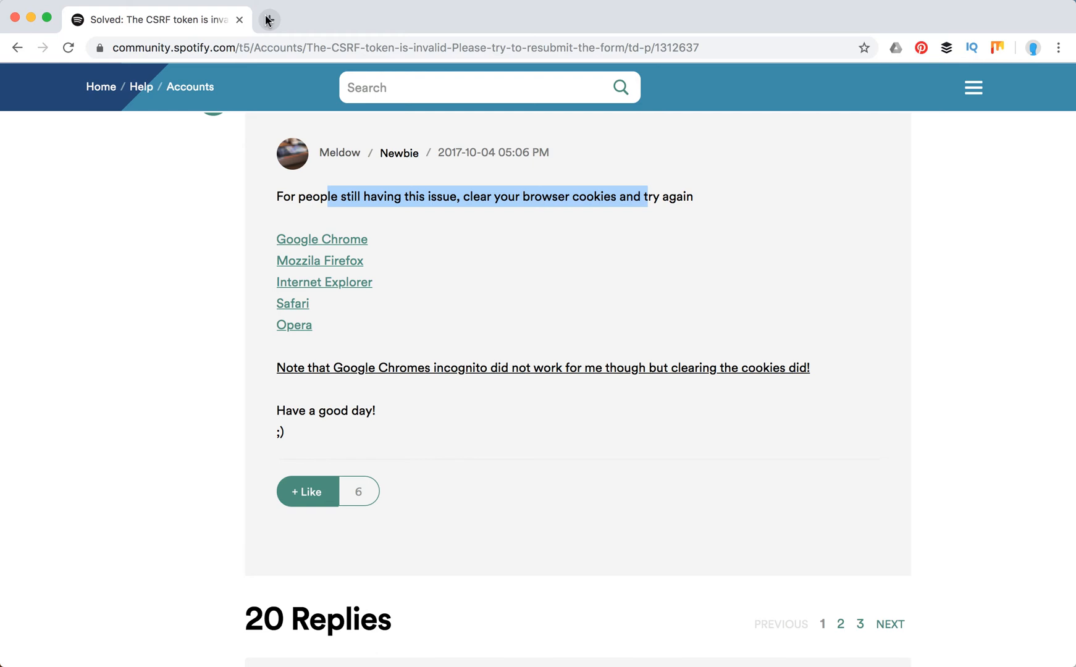
# Step: Start a new tab and bring up Chrome's options menu to reach settings
pyautogui.click(1059, 47)
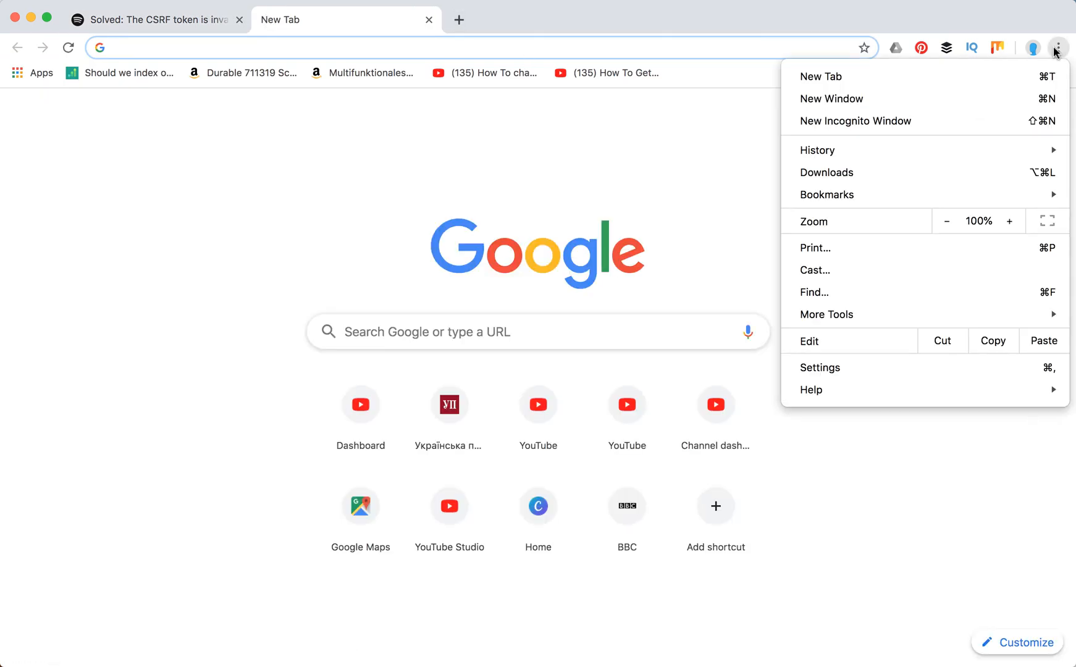
pyautogui.moveTo(892, 121)
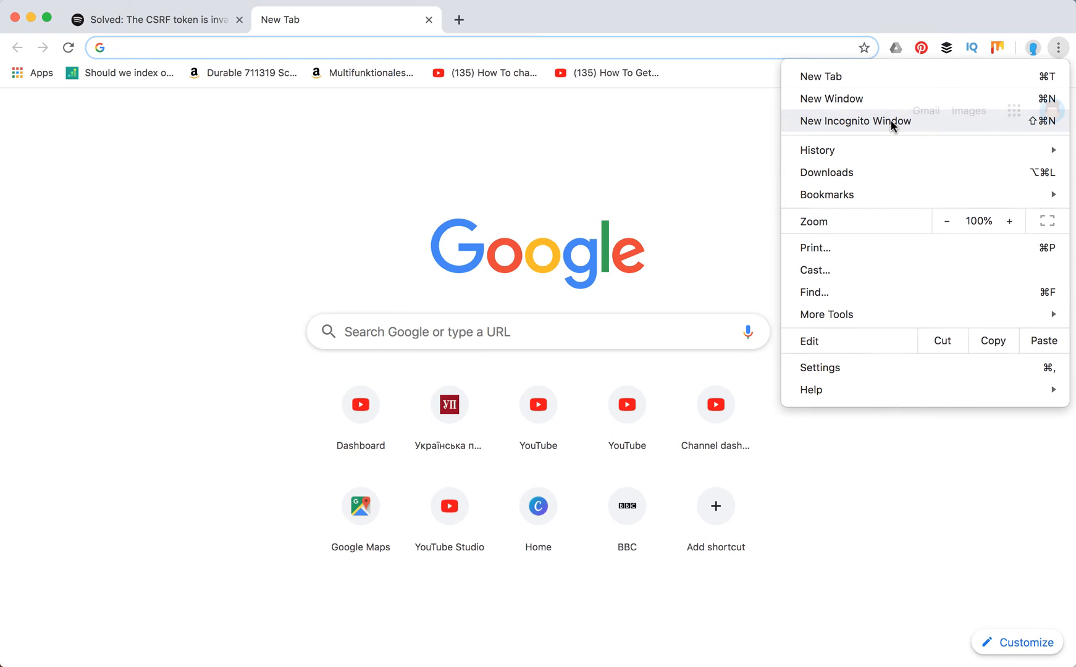
pyautogui.click(855, 121)
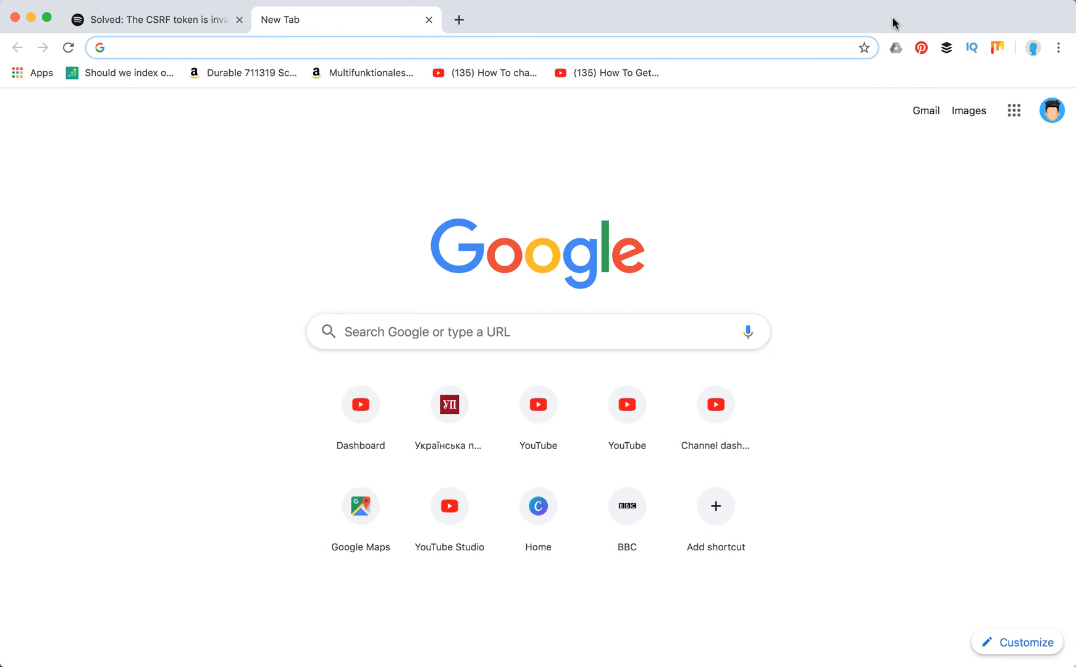
pyautogui.click(1059, 47)
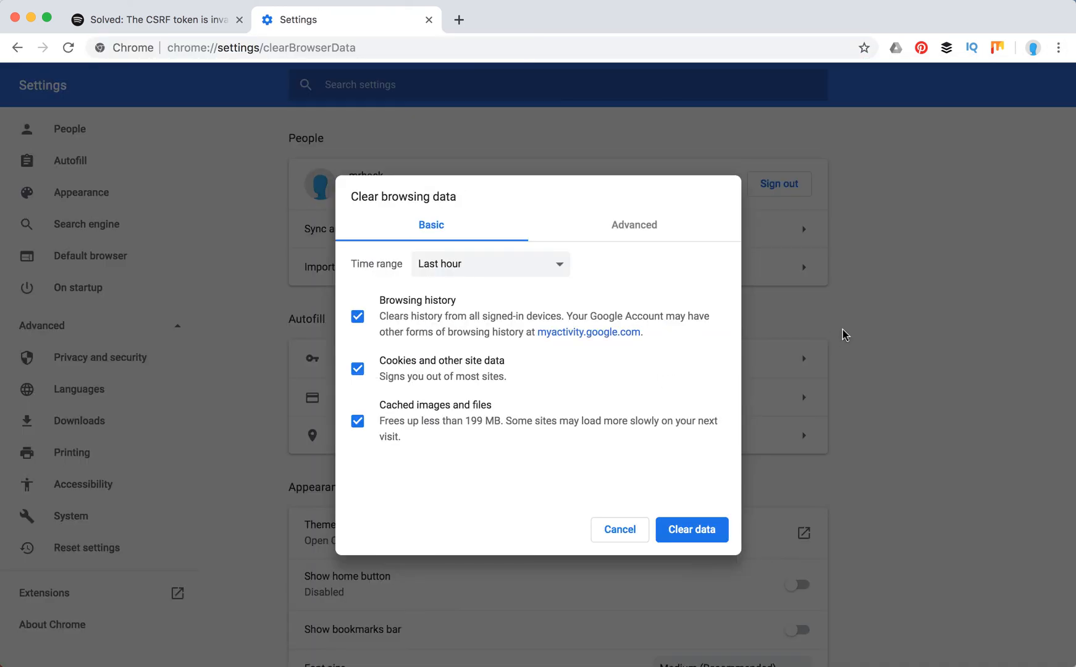
pyautogui.moveTo(452, 383)
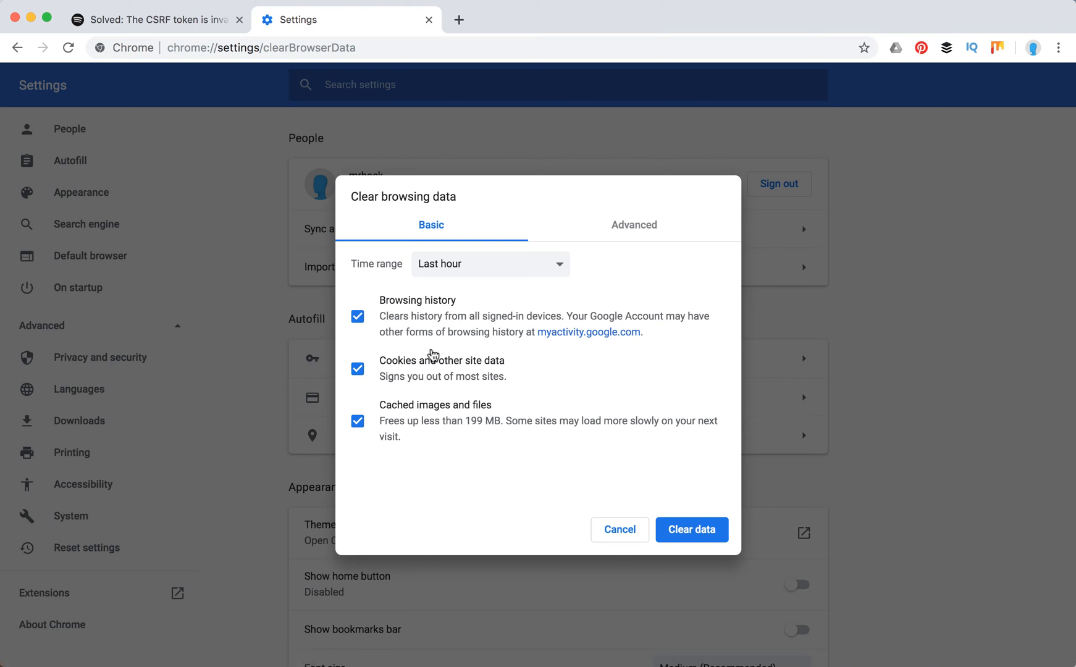
# Step: Keep the time range at Last hour, toggle browsing history, then cancel without clearing data
pyautogui.click(489, 263)
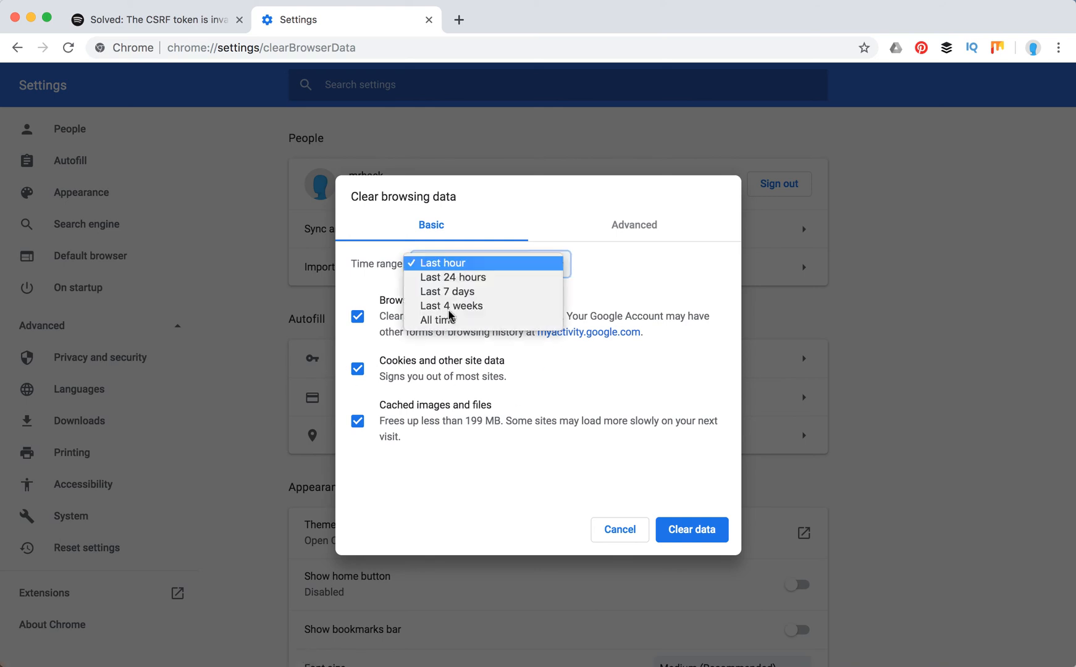
pyautogui.click(442, 262)
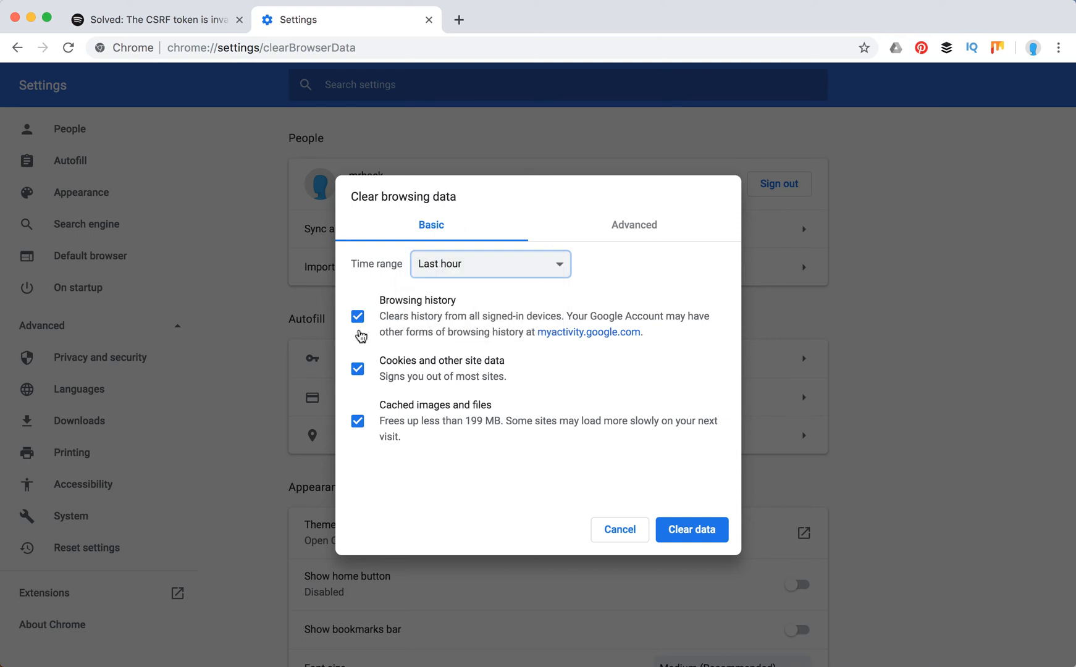
pyautogui.click(357, 316)
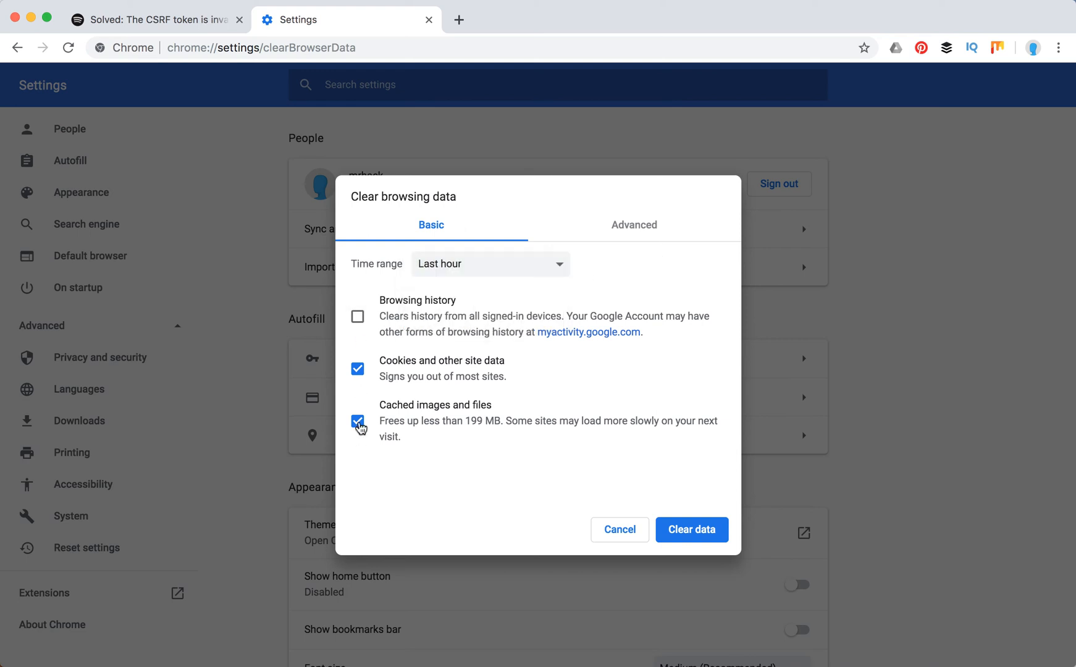
pyautogui.click(357, 422)
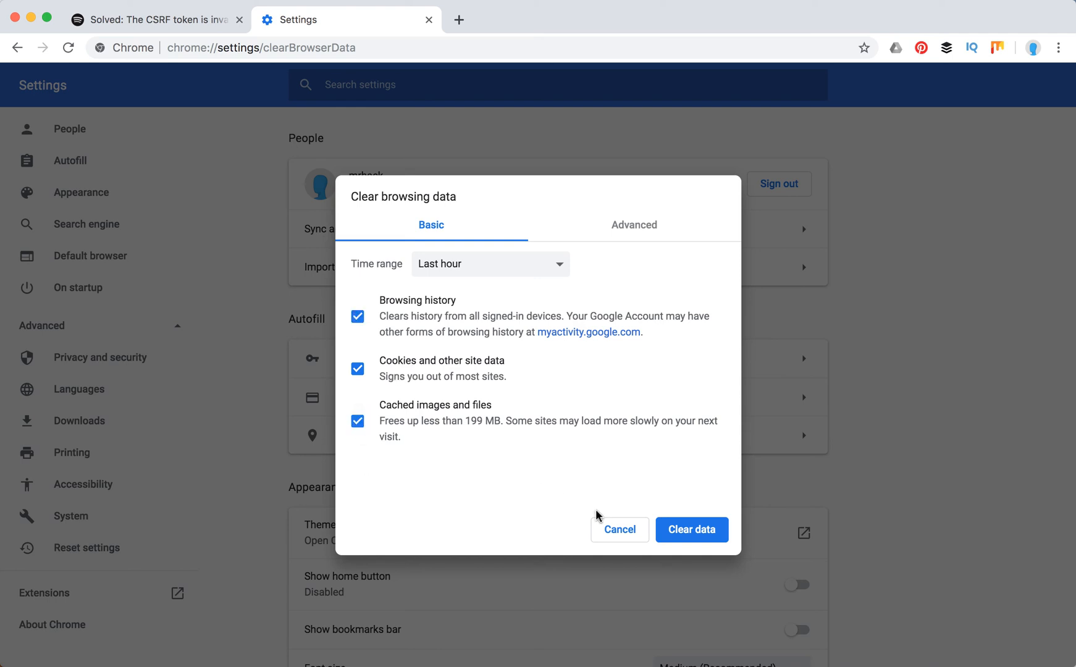
pyautogui.click(617, 528)
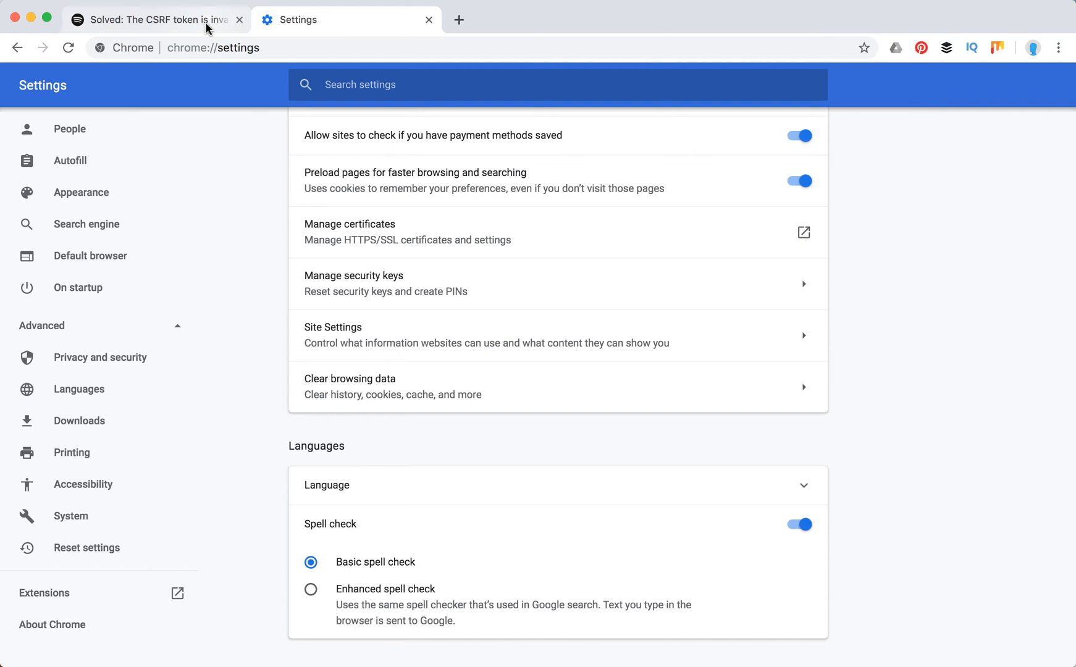
# Step: Back on the Spotify thread, read through the replies and return to the cookie-clearing solution
pyautogui.click(158, 20)
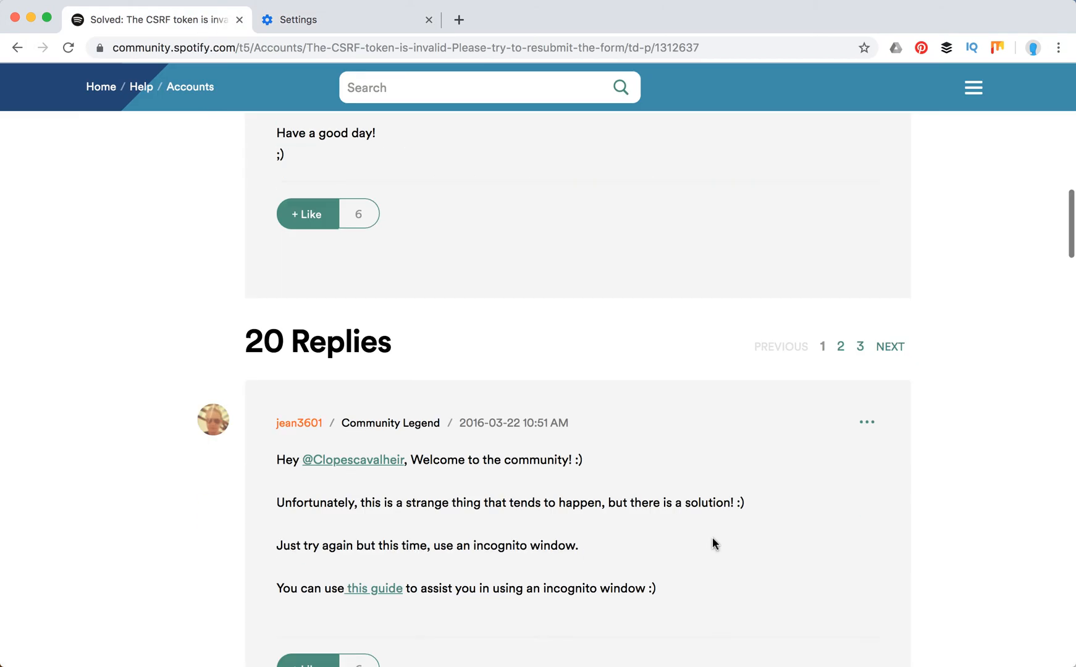
pyautogui.scroll(-3)
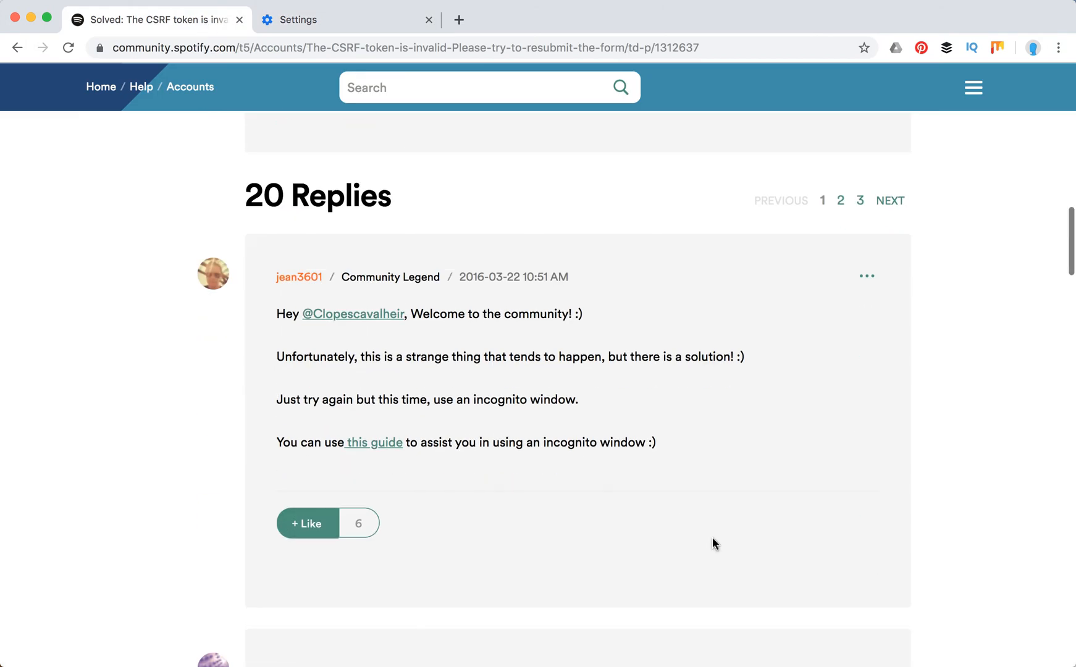
pyautogui.scroll(-3)
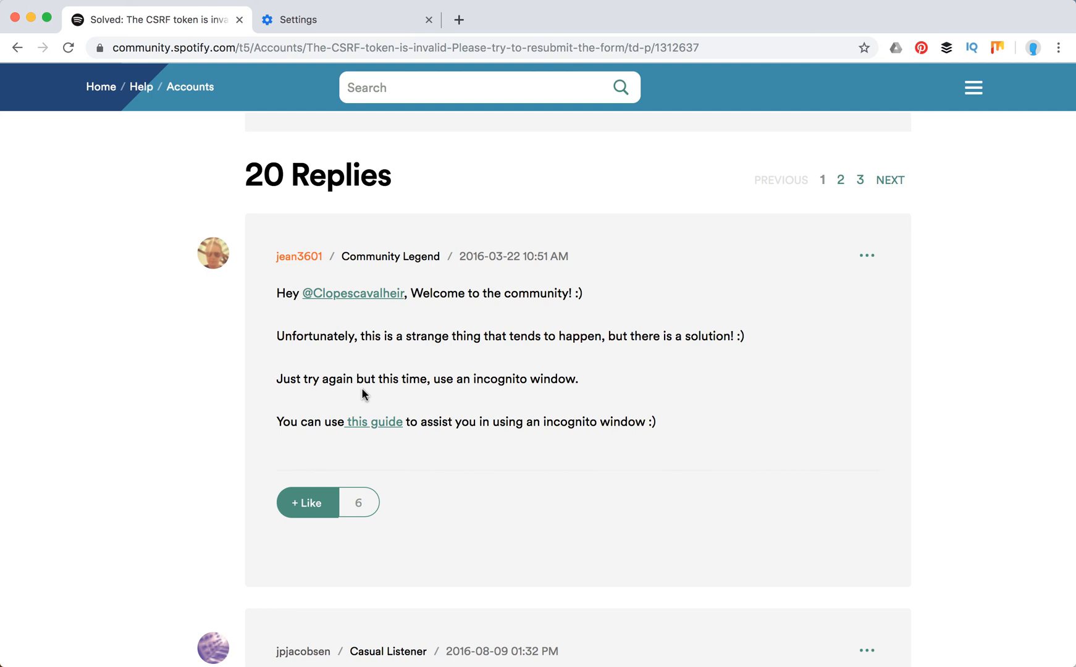
pyautogui.moveTo(561, 381)
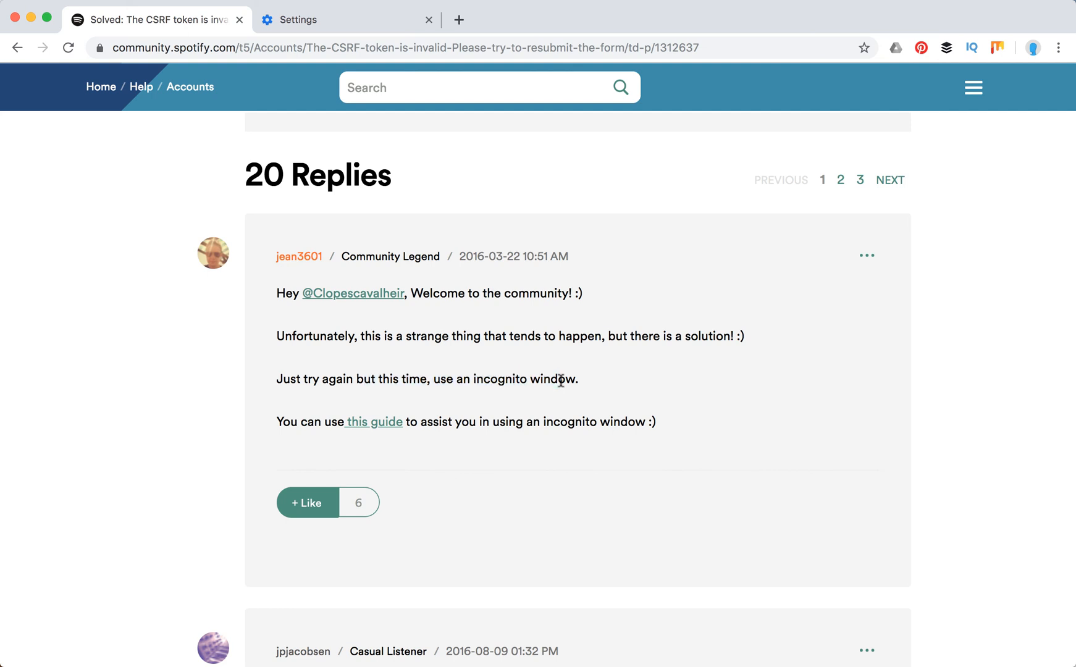
pyautogui.scroll(-3)
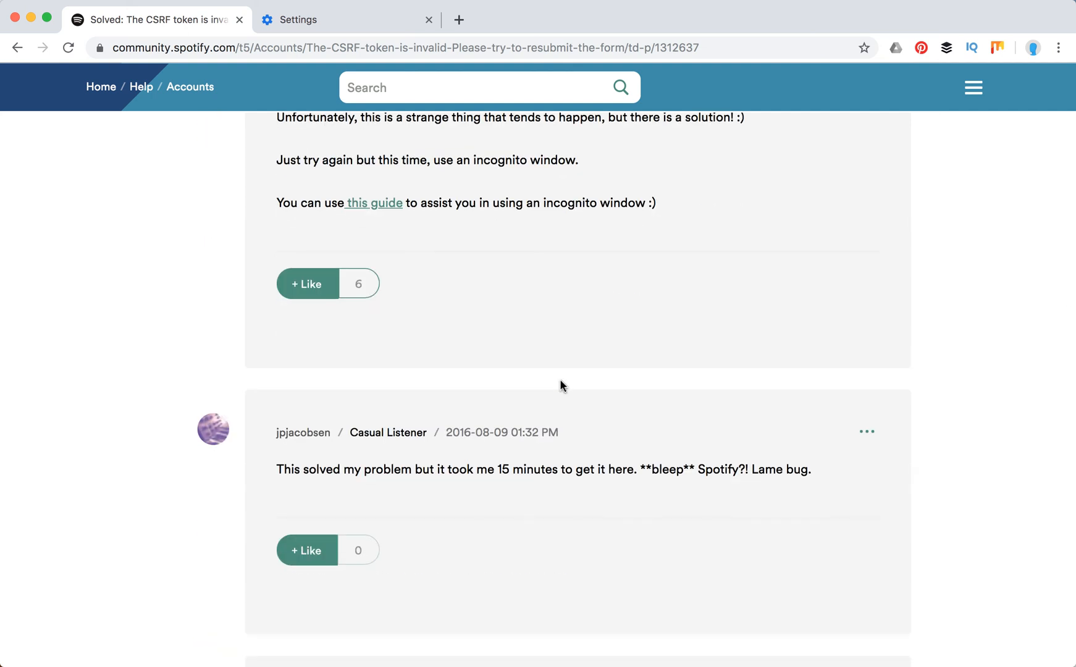
pyautogui.scroll(-3)
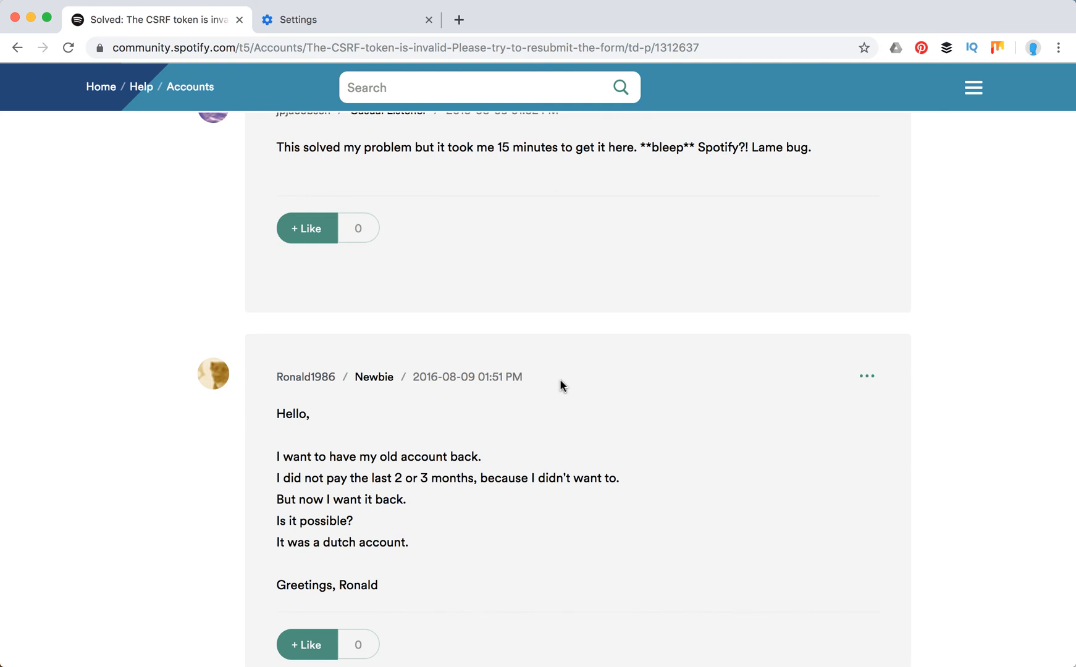
pyautogui.scroll(-3)
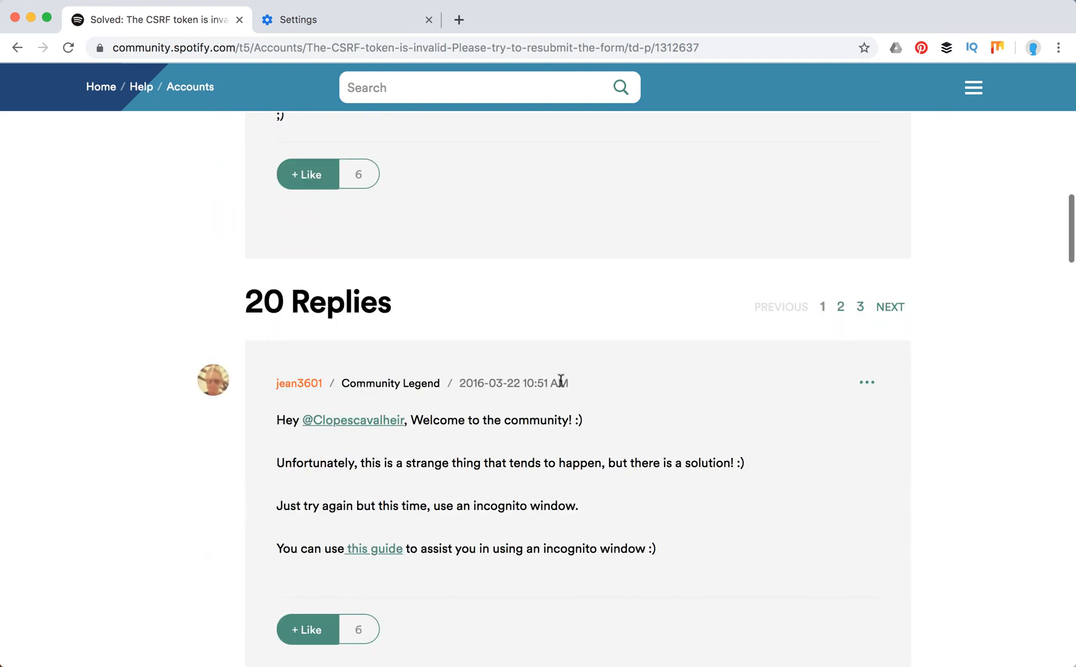
pyautogui.scroll(3)
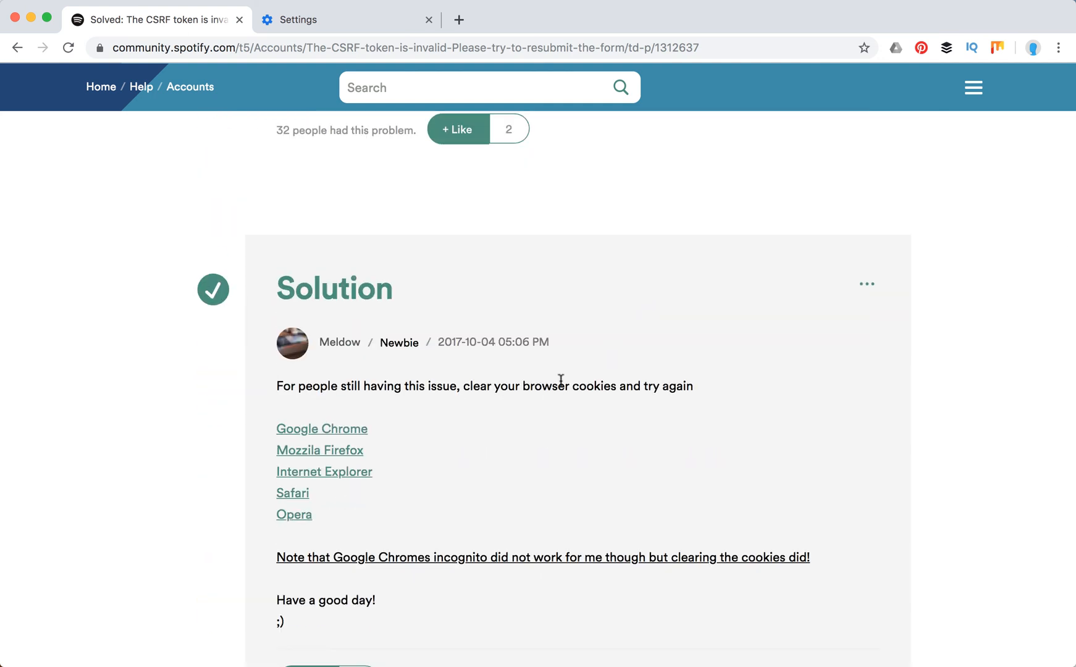